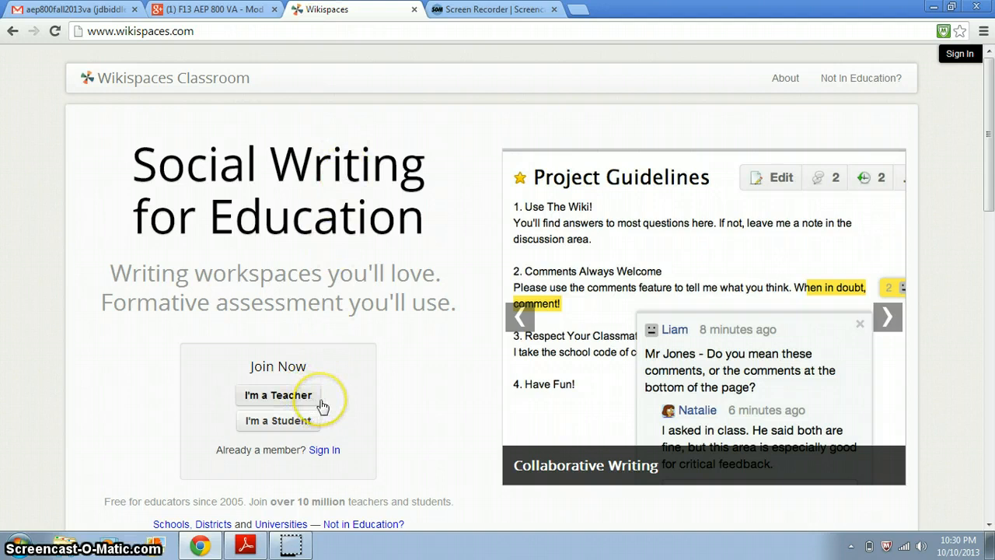
mouse_move(325, 449)
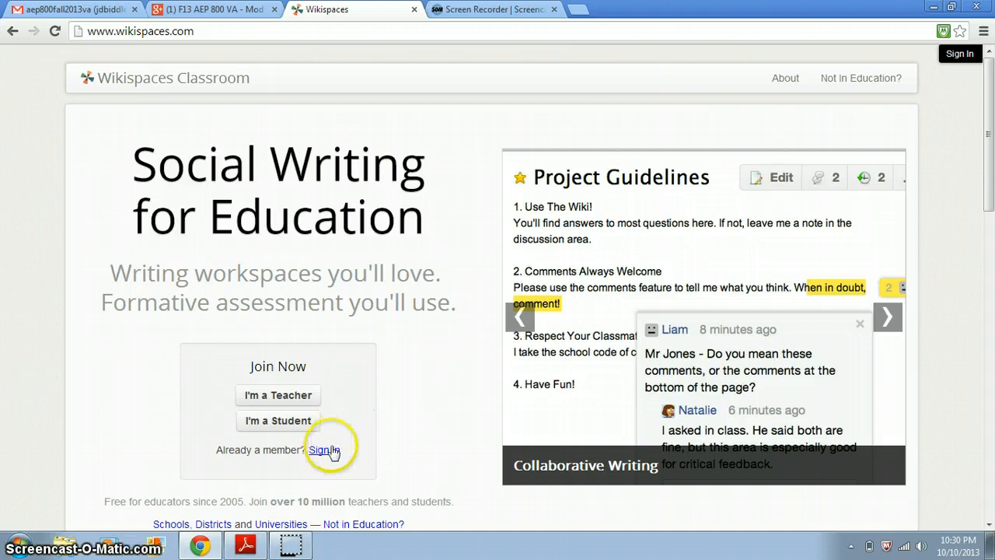
- Sign in to Wikispaces with username 'chsajrotc' to reach the account dashboard
left_click(324, 449)
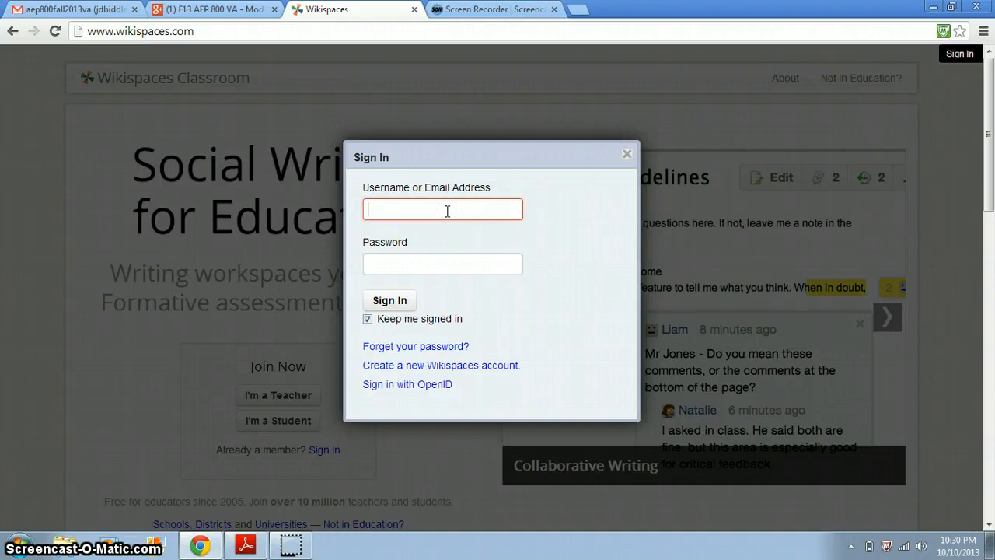
type("chsajrotc")
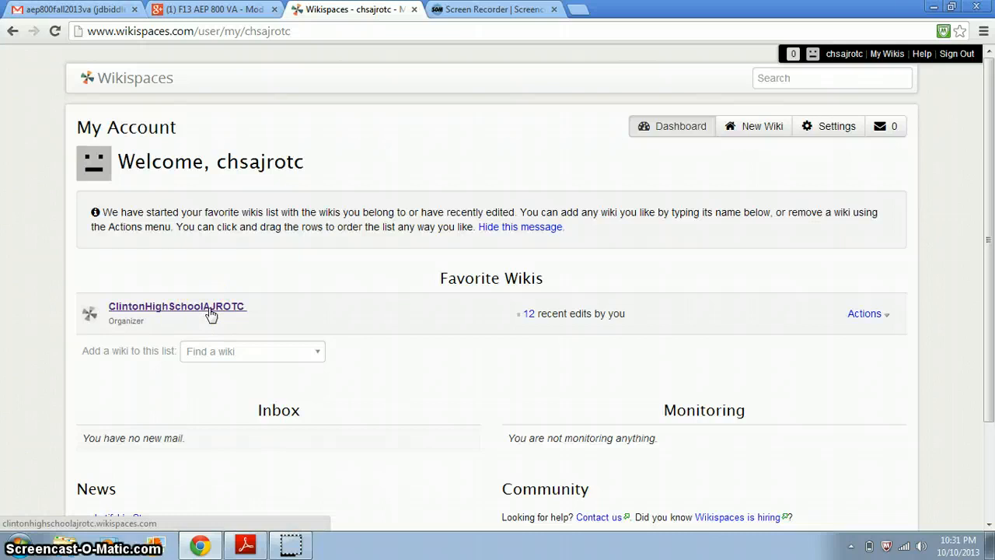
- Open the ClintonHighSchoolAJROTC wiki home page and bring up its page options to edit
left_click(177, 305)
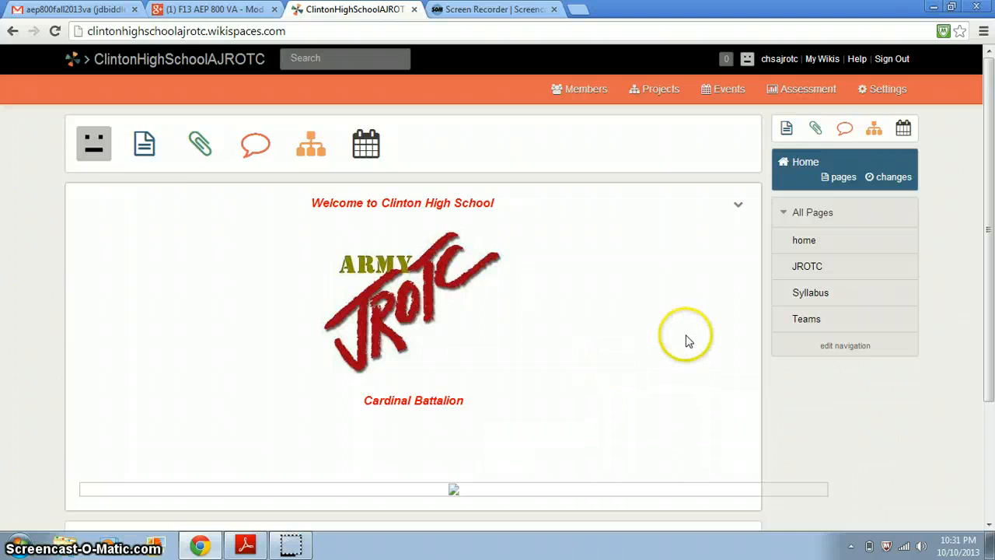
scroll("down", 3)
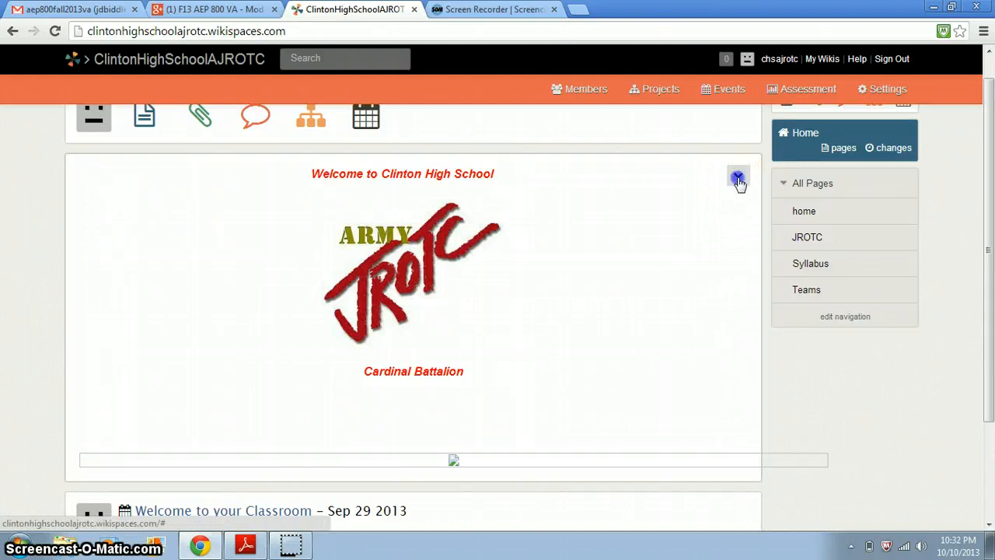
left_click(737, 177)
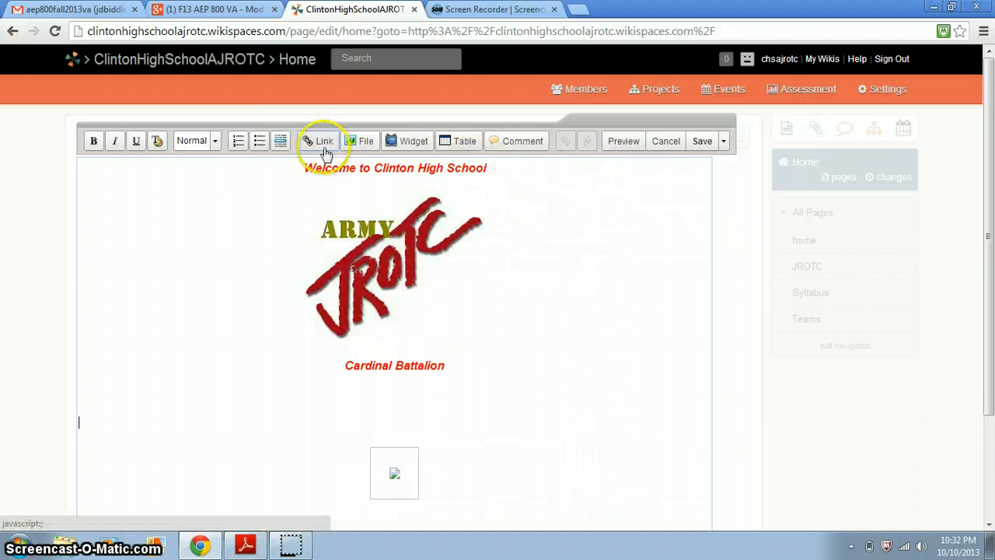
mouse_move(490, 235)
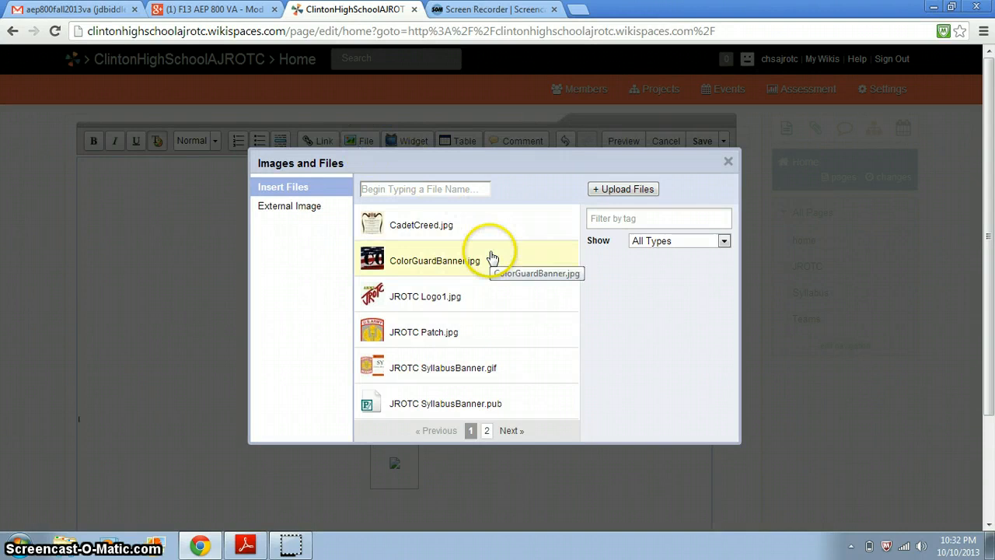
- Browse the Insert Files list, then close the Images and Files dialog without inserting
left_click(486, 430)
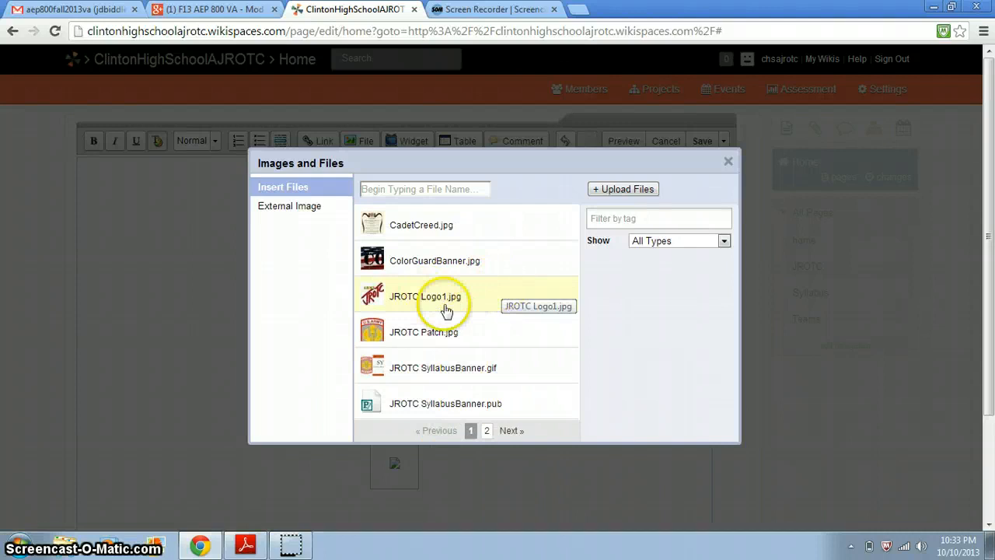
left_click(425, 297)
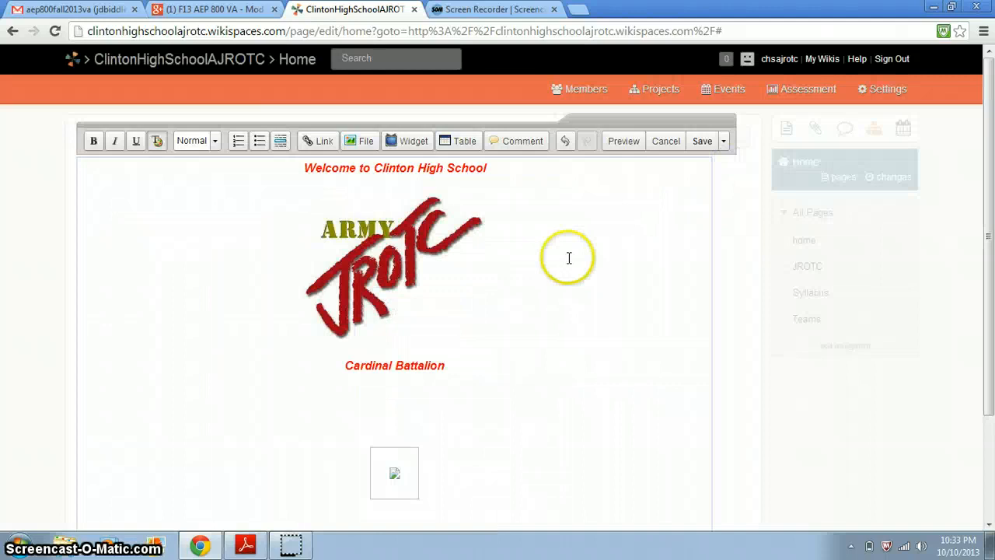
- Preview the edited home page with its welcome banner, then save the changes
left_click(394, 264)
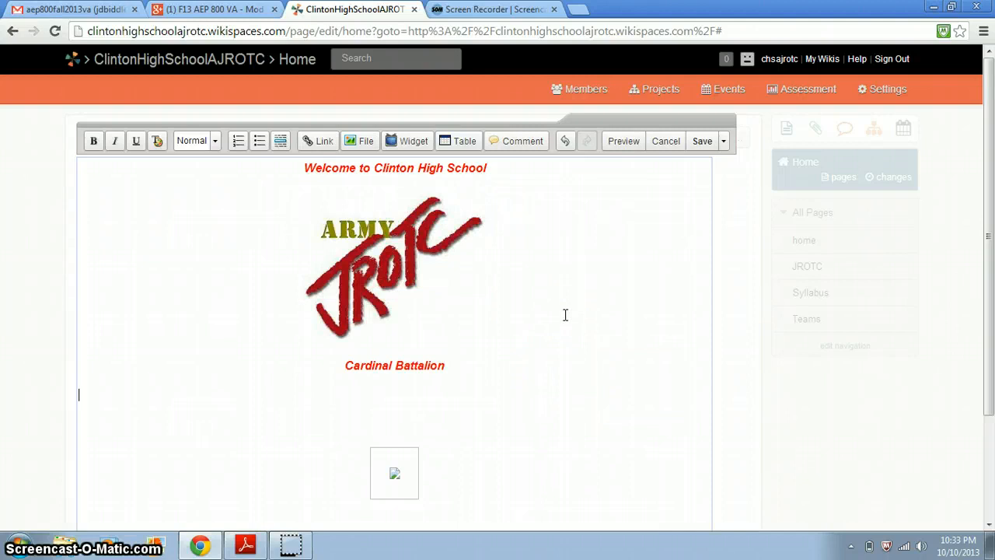
left_click(623, 140)
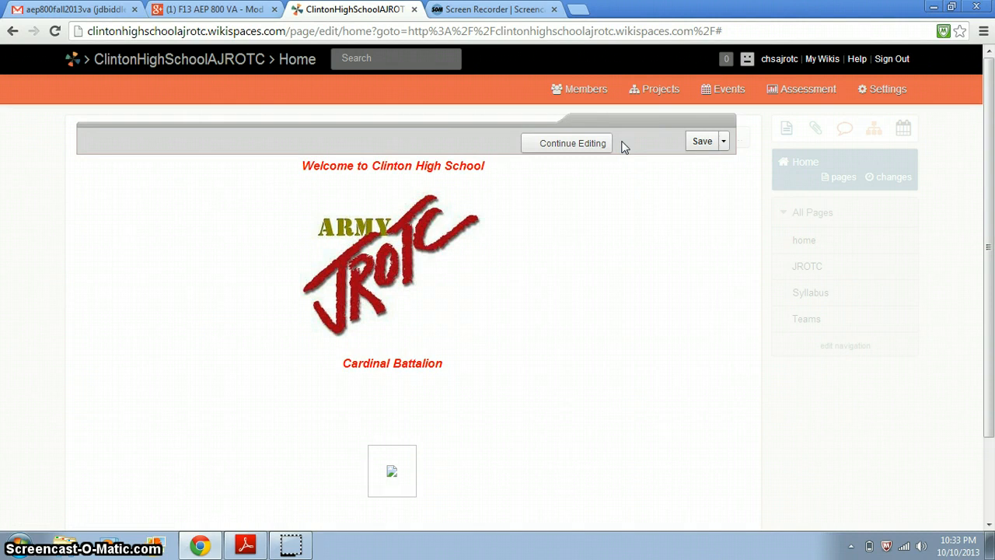
left_click(702, 141)
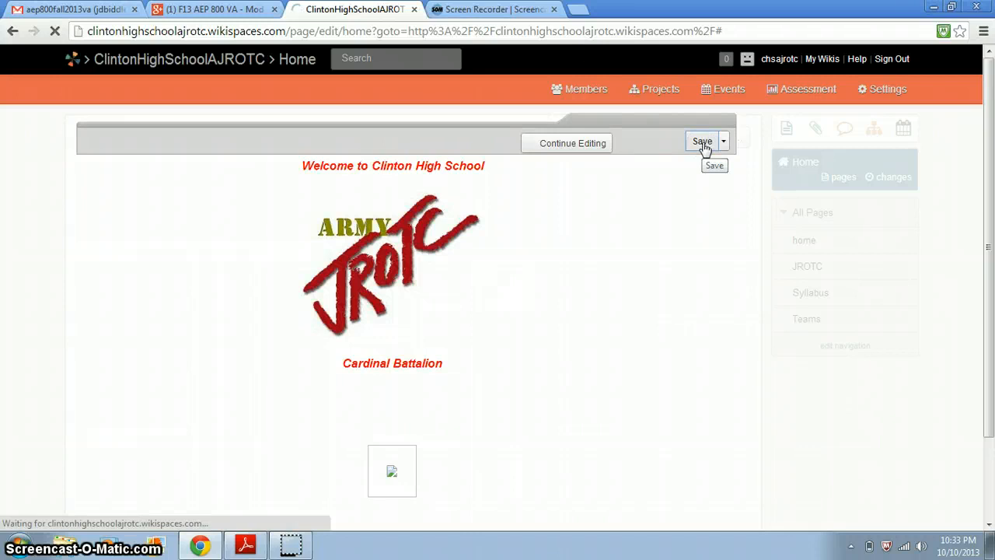
left_click(702, 141)
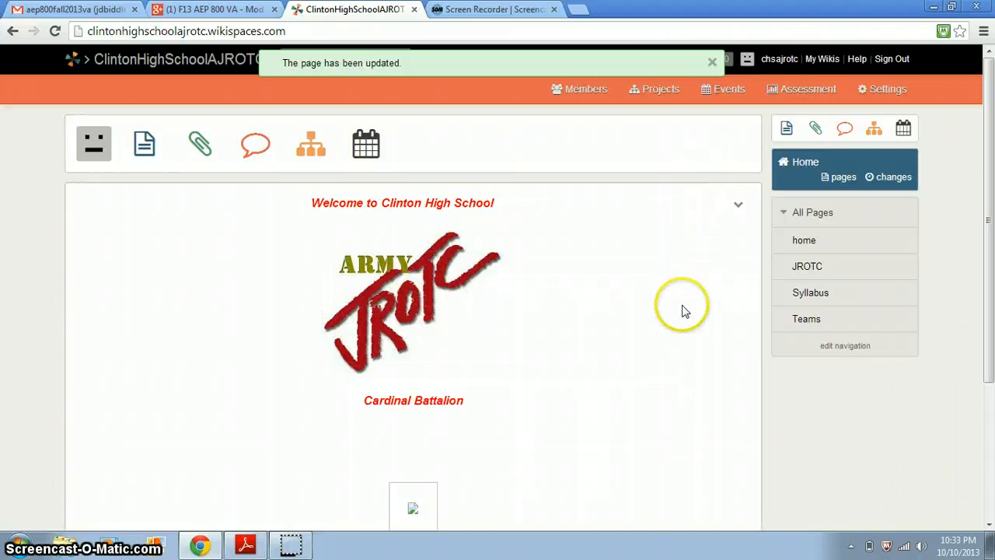
- Go to the JROTC page and scroll down to its YouTube channel link
left_click(807, 266)
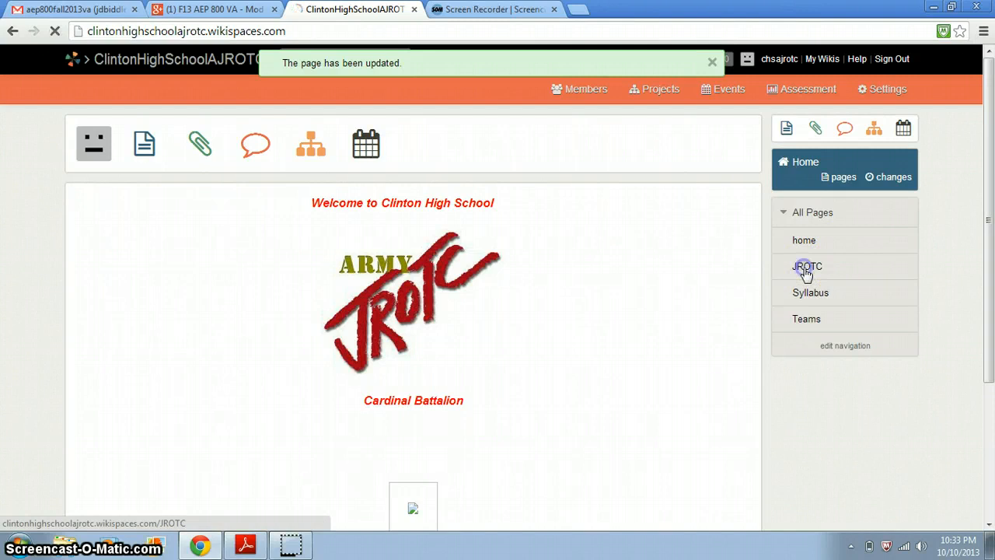
left_click(807, 267)
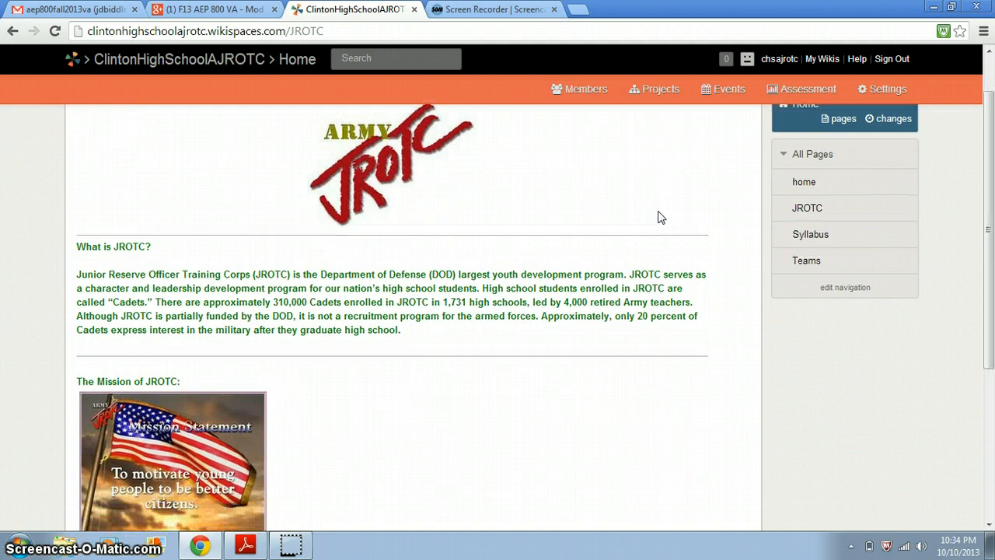
scroll("down", 3)
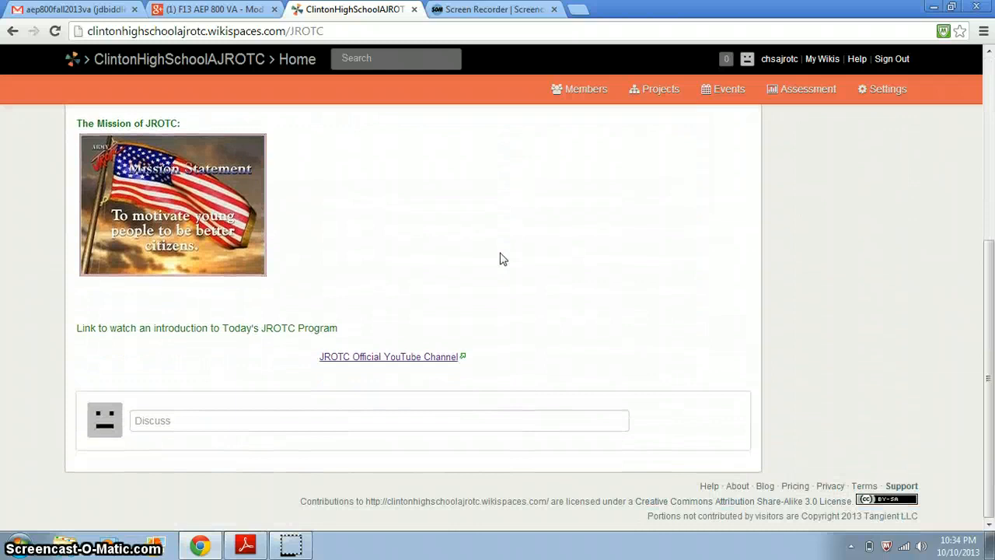
mouse_move(887, 92)
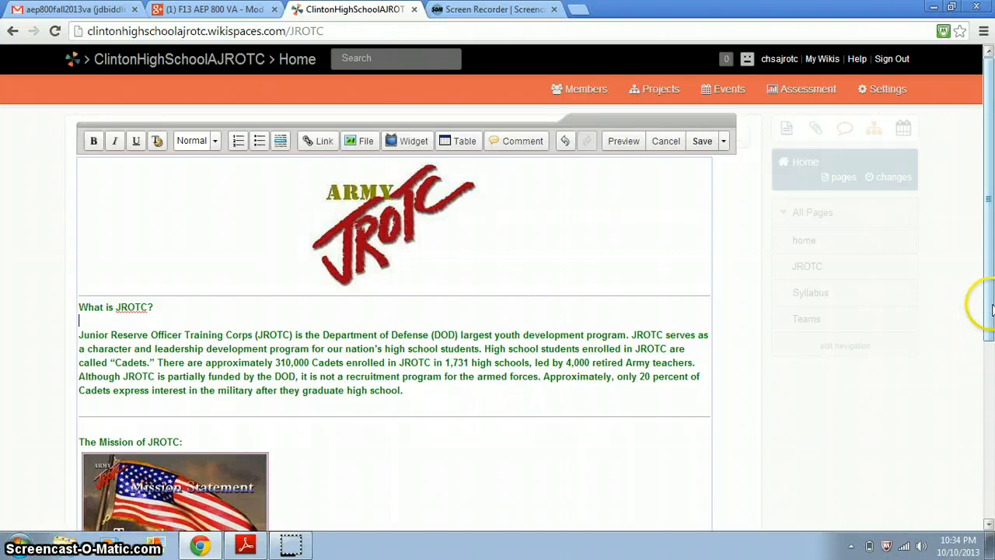
- Scroll to the JROTC Official YouTube Channel link and open its link settings
scroll("down", 3)
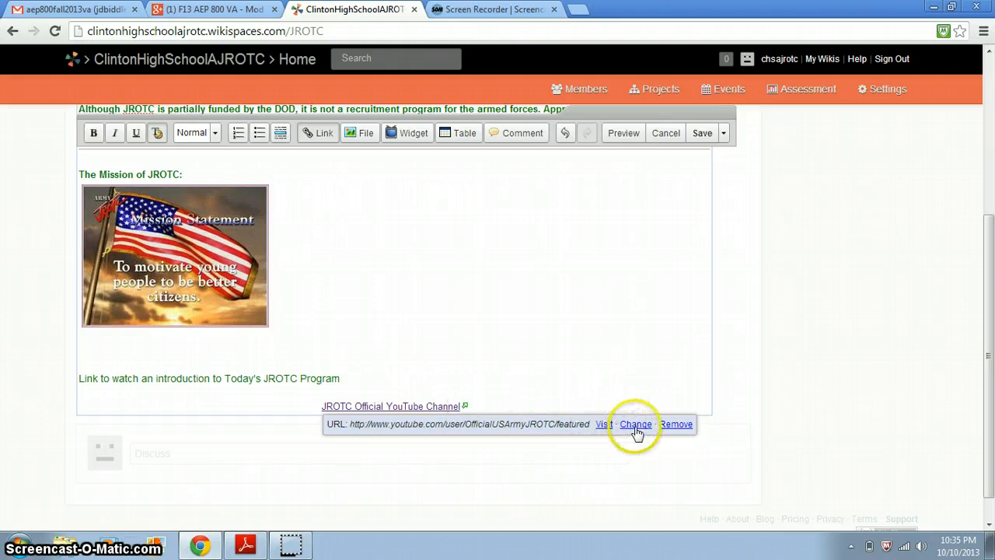
left_click(636, 424)
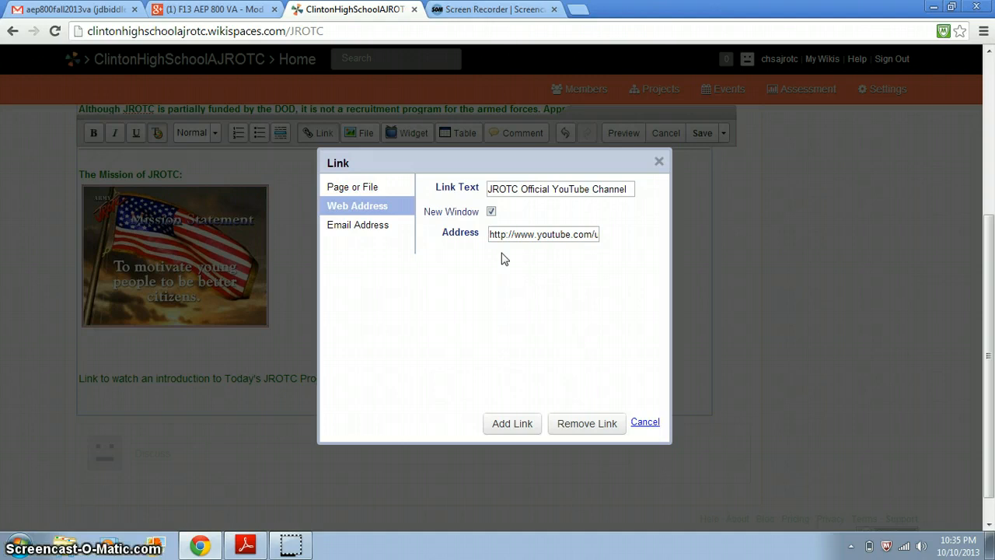
- Look over the Link dialog tabs, then cancel without changing the YouTube link
left_click(543, 234)
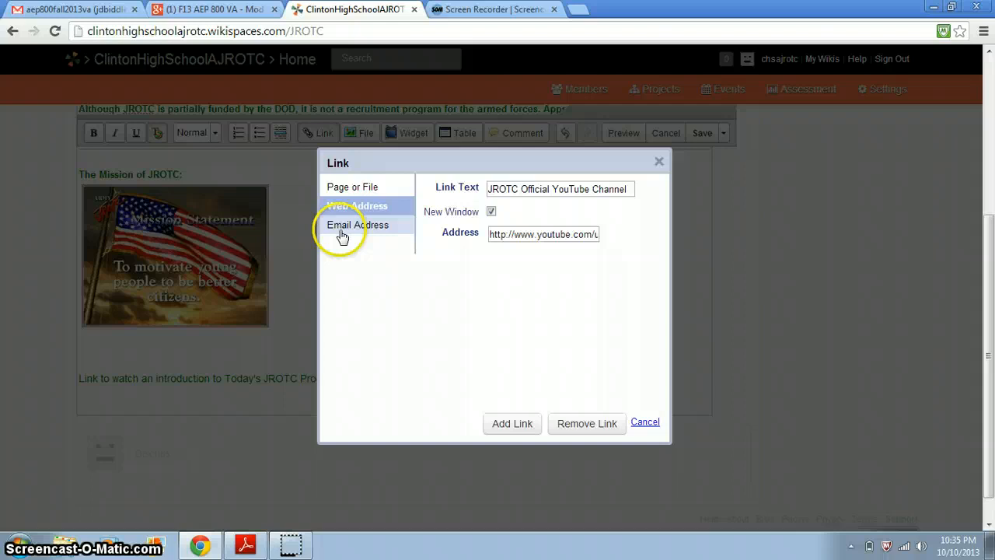
mouse_move(645, 422)
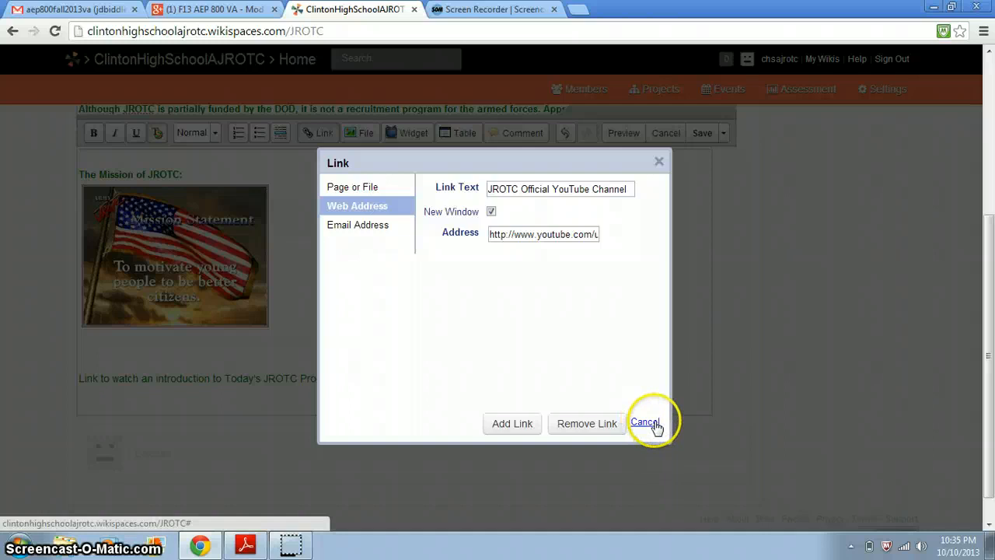
left_click(645, 423)
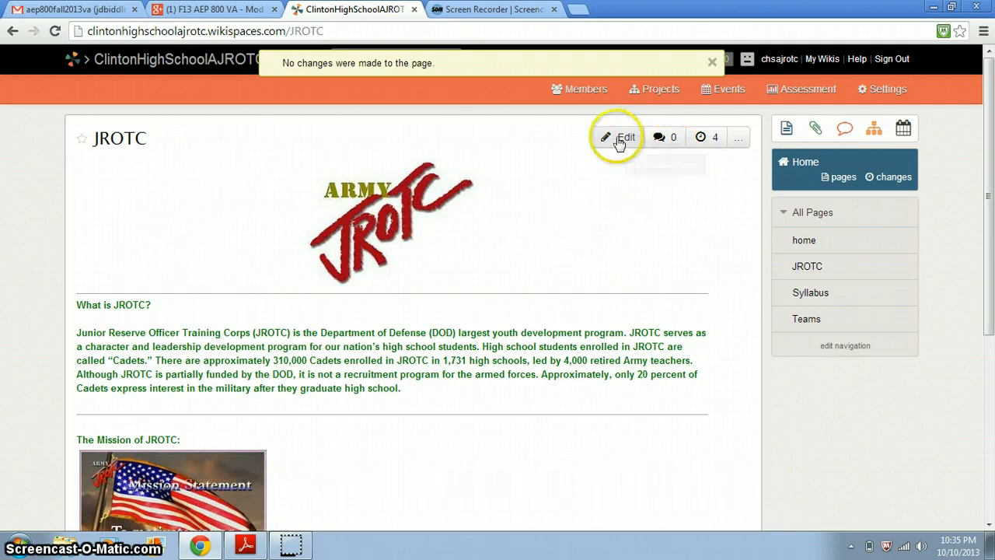
left_click(737, 136)
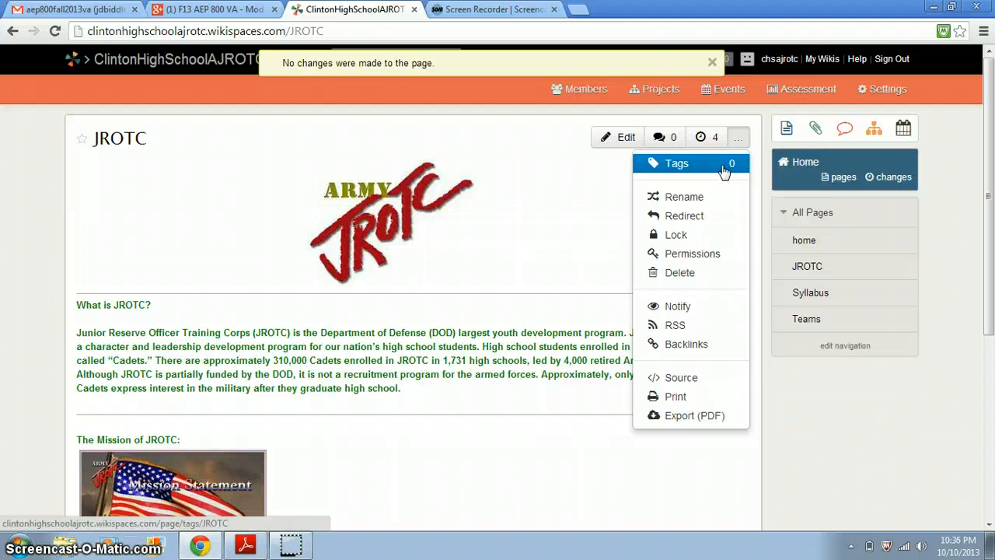
left_click(684, 196)
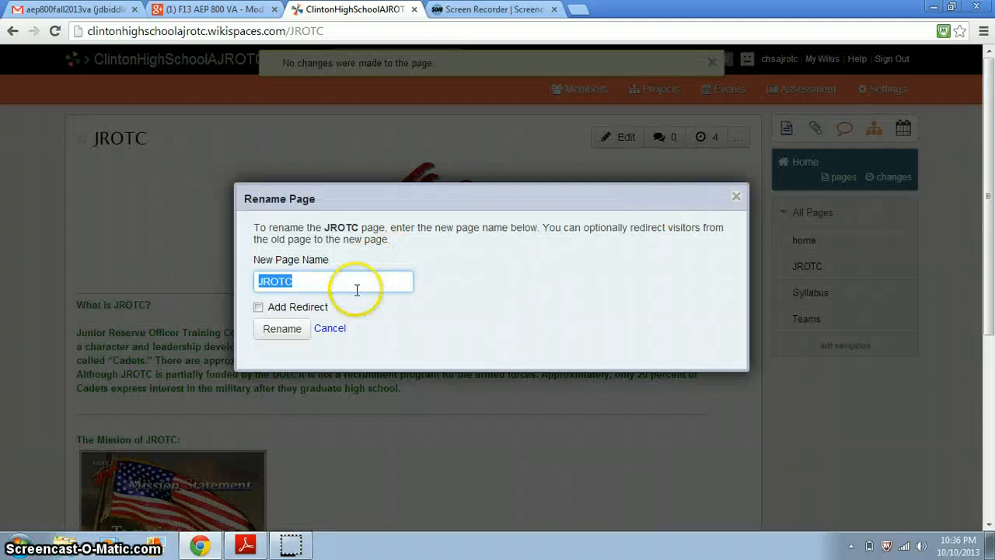
left_click(330, 328)
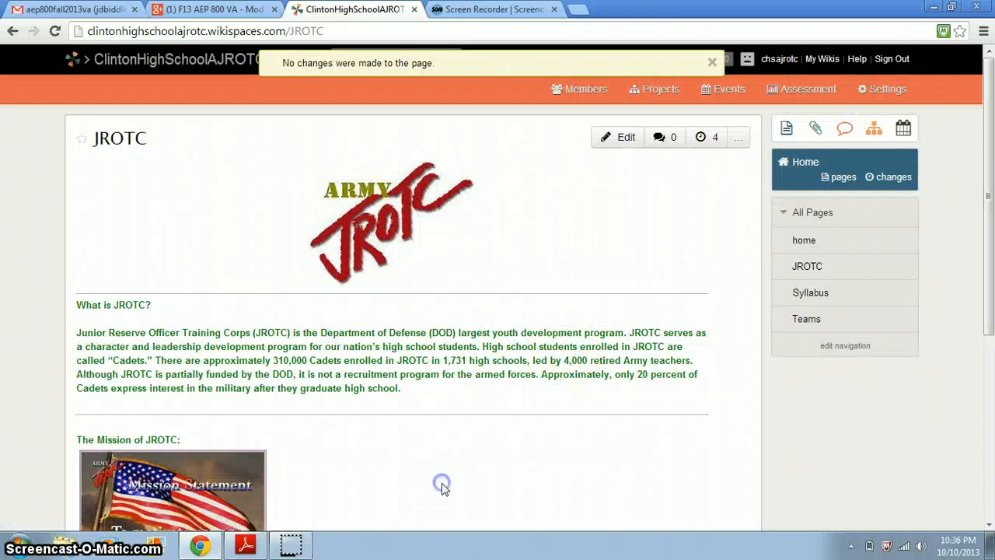
left_click(618, 136)
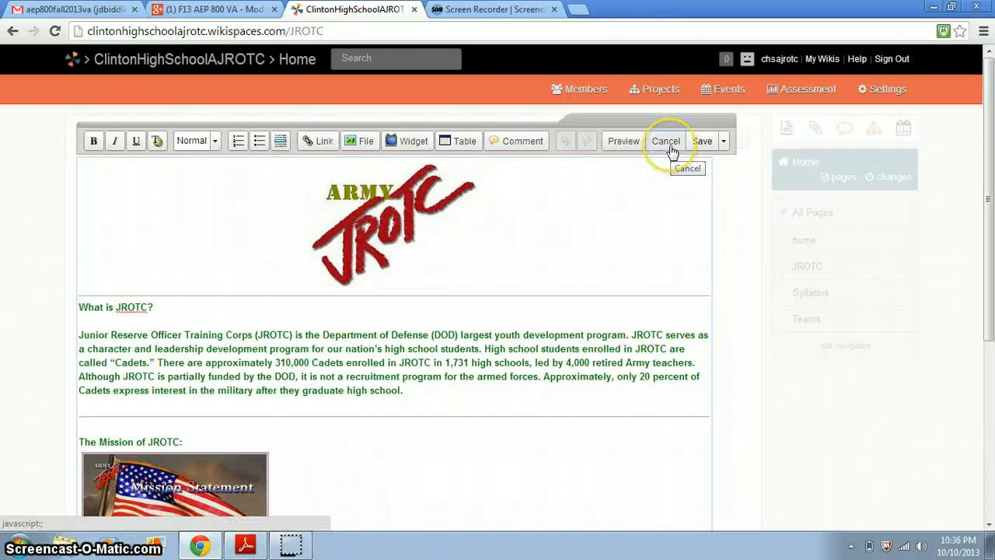
left_click(666, 141)
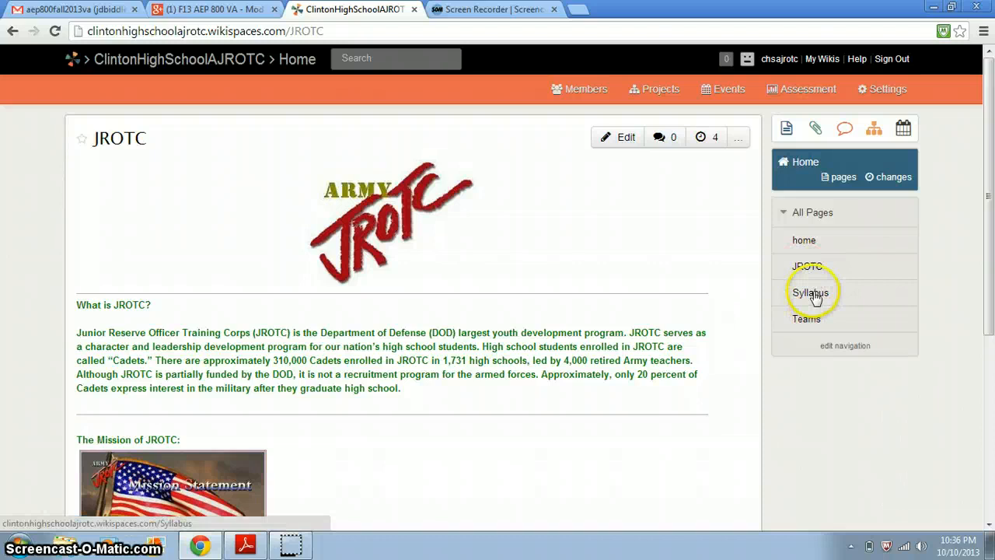
left_click(810, 292)
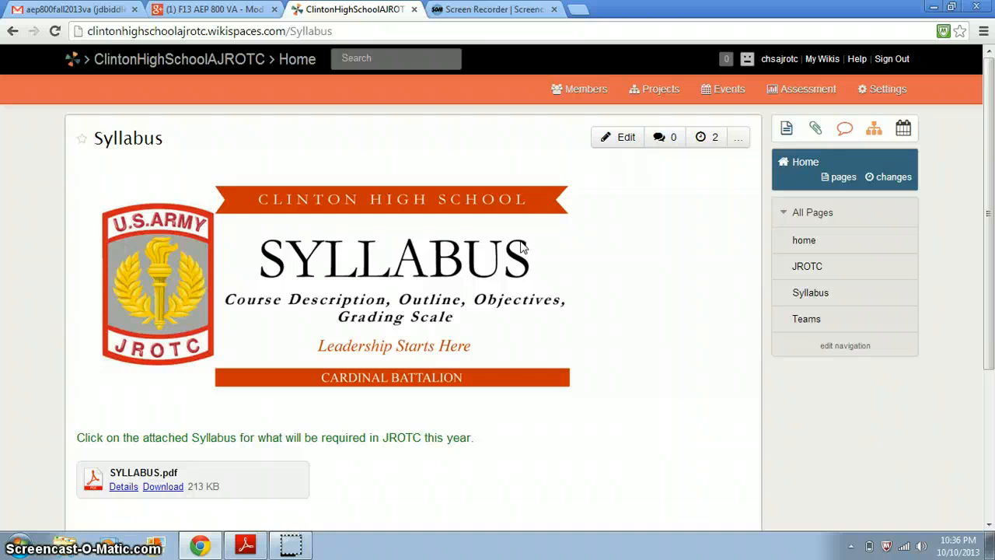
left_click(626, 137)
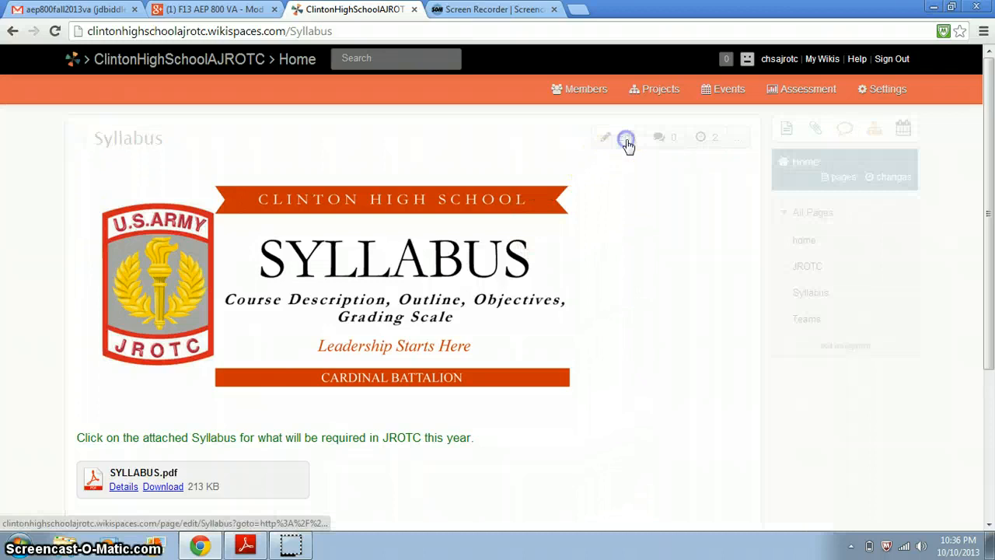
- Switch the Syllabus page with its SYLLABUS.pdf attachment into edit mode
left_click(627, 142)
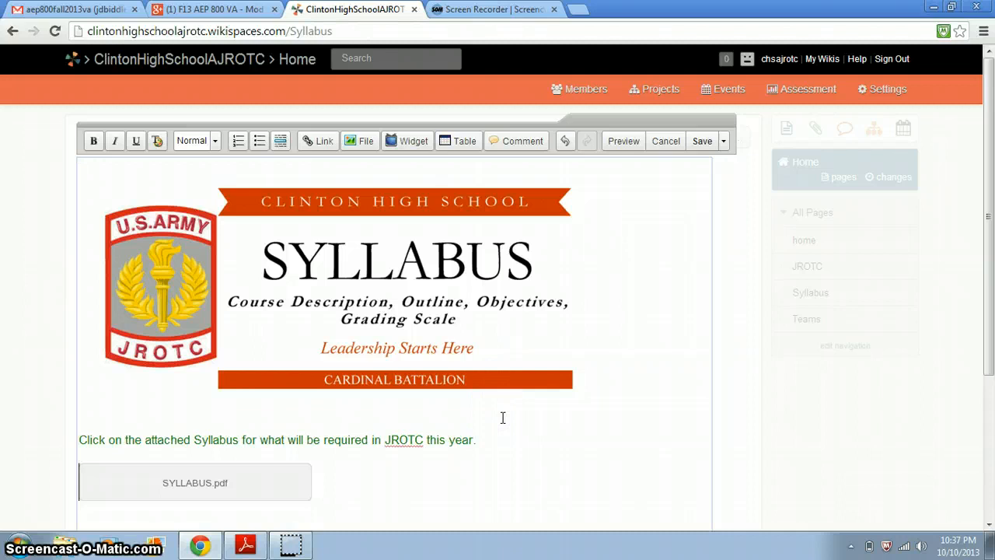
mouse_move(194, 486)
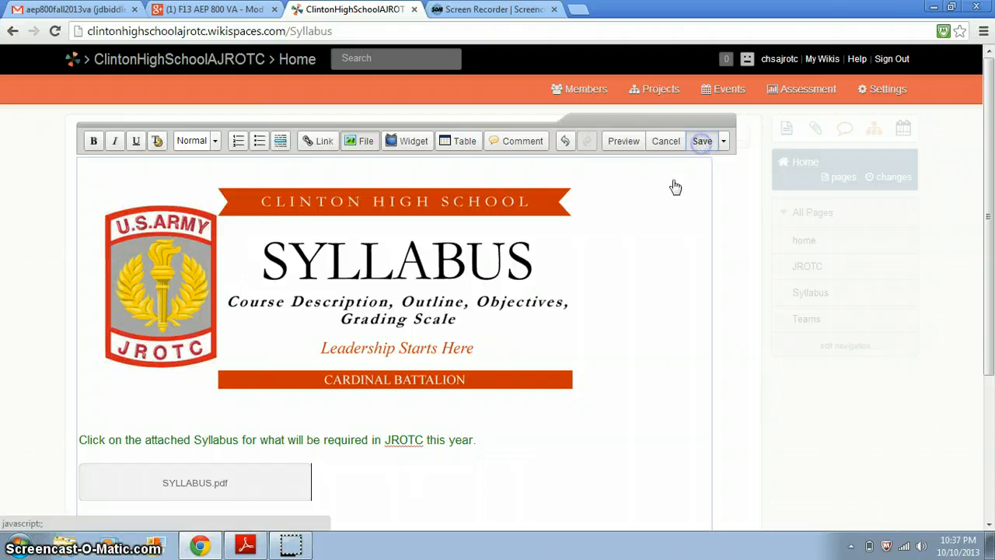
- Save the Syllabus page edits to return to normal view
left_click(194, 482)
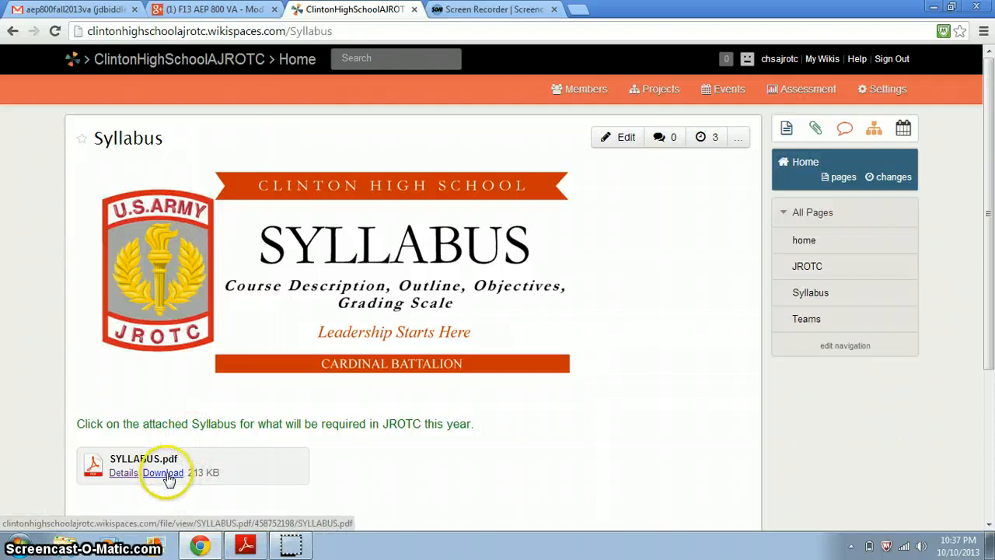
- Open SYLLABUS.pdf in the Chrome PDF viewer and scroll through the course syllabus
left_click(162, 472)
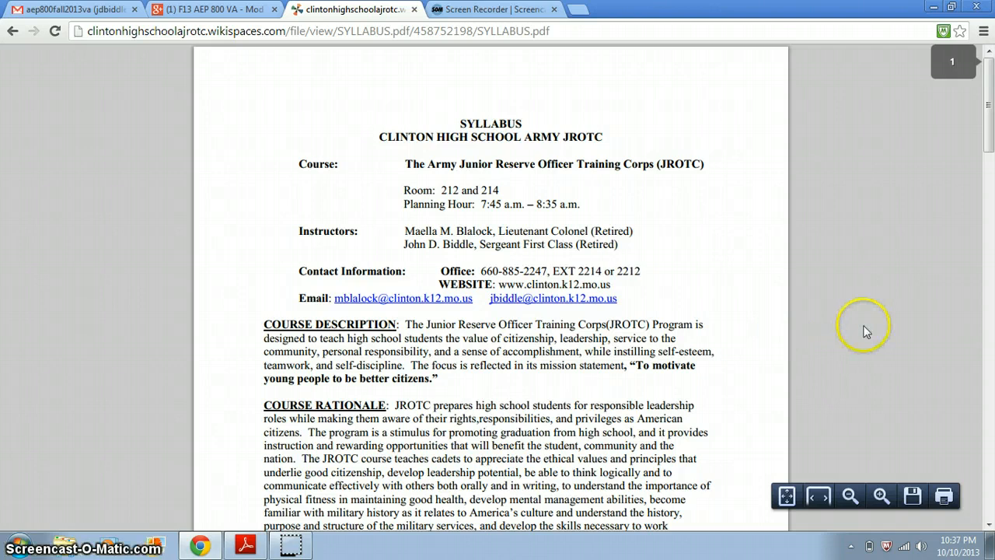
scroll("down", 3)
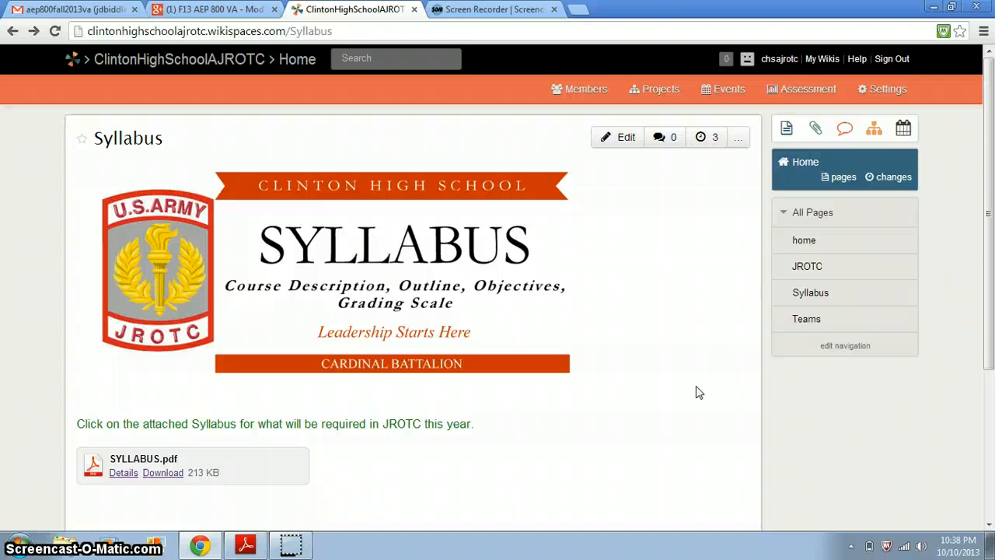
mouse_move(806, 318)
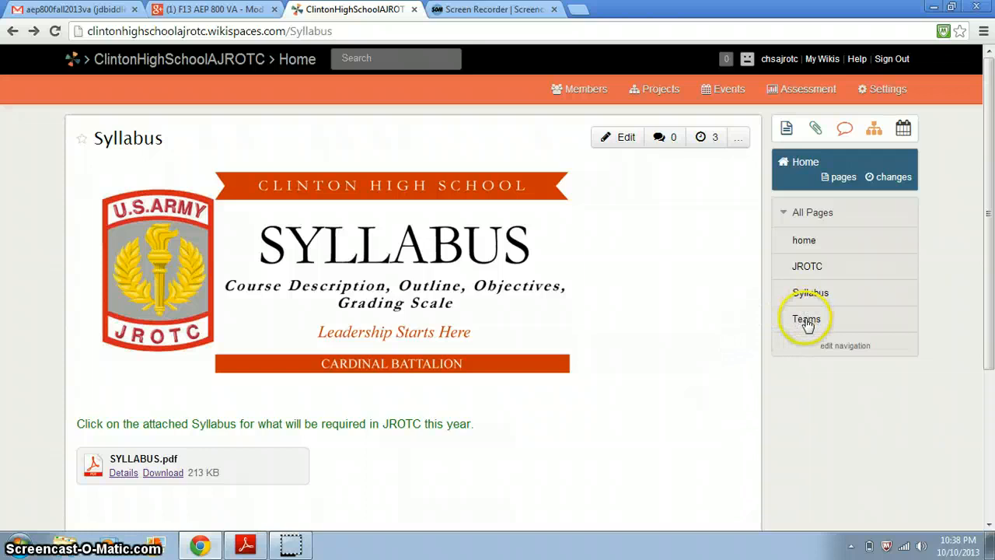
- Open the Teams page from All Pages and switch it into edit mode
left_click(806, 318)
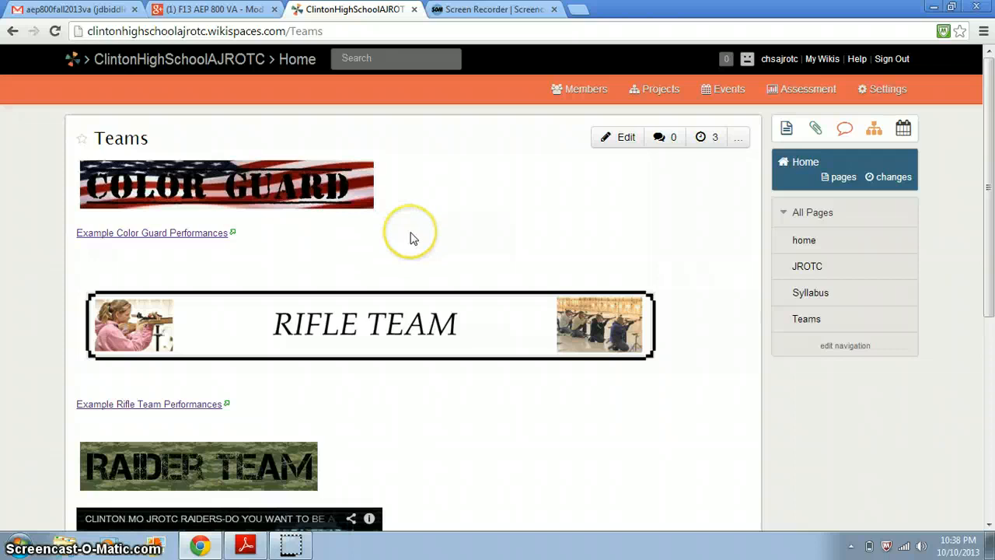
left_click(617, 137)
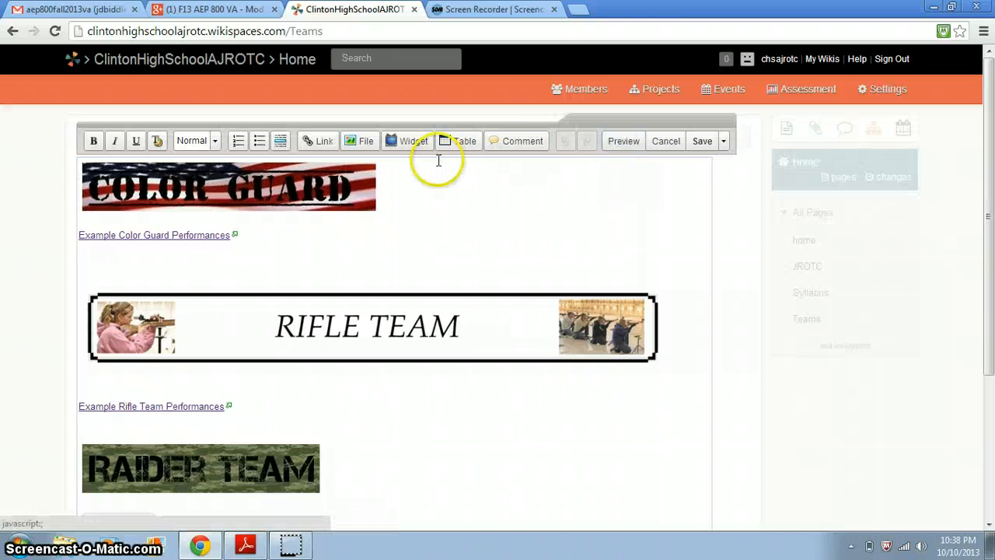
- Open and close the Widget chooser, select the Color Guard banner, then cancel editing
left_click(406, 140)
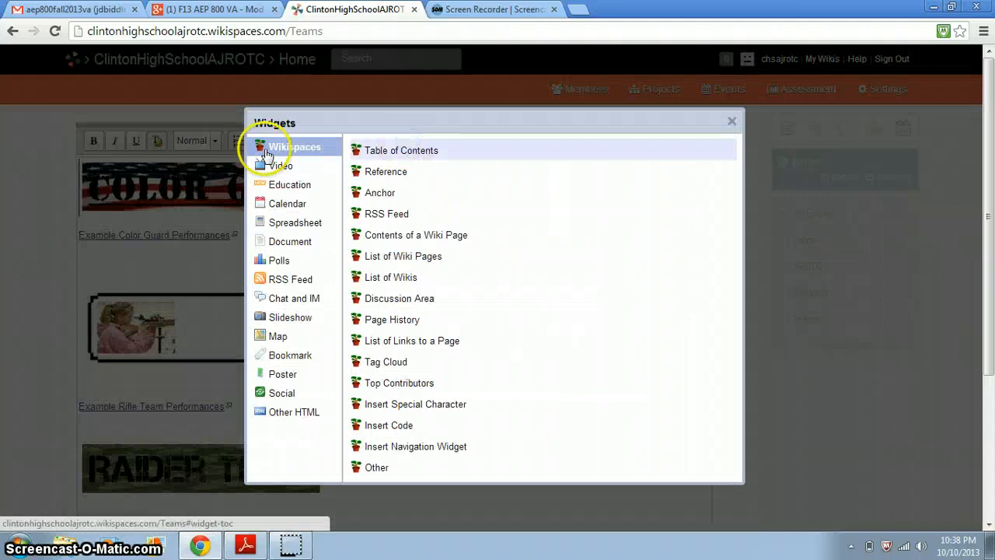
left_click(282, 164)
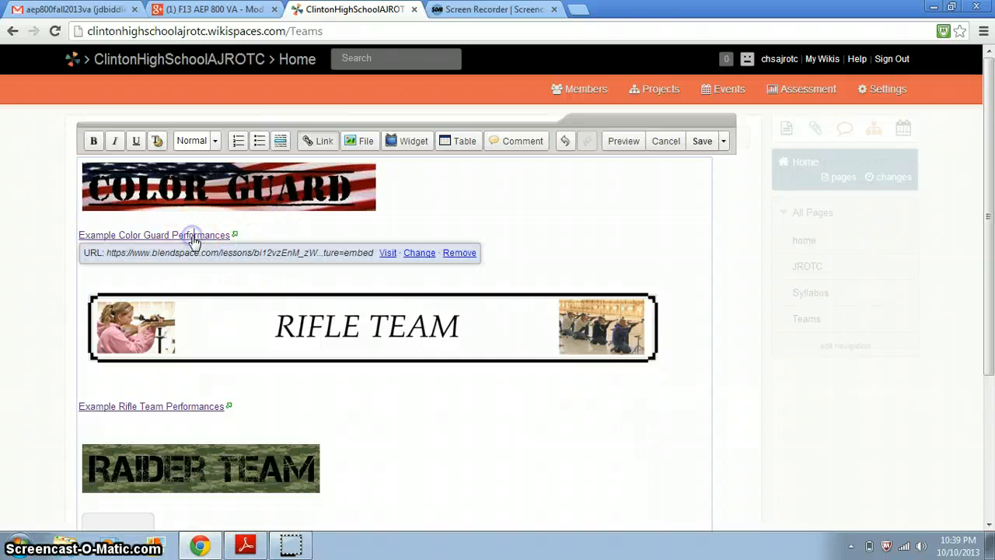
left_click(227, 187)
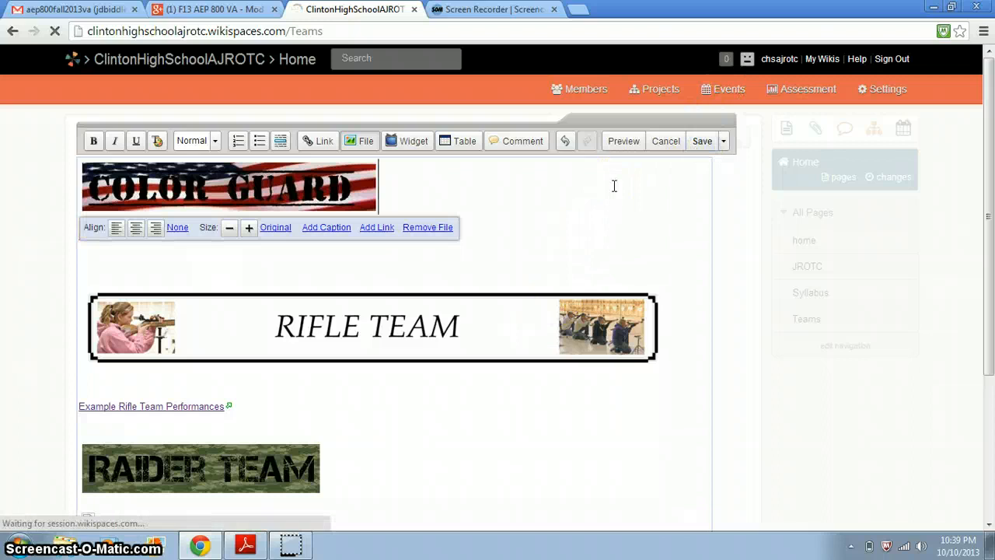
left_click(666, 141)
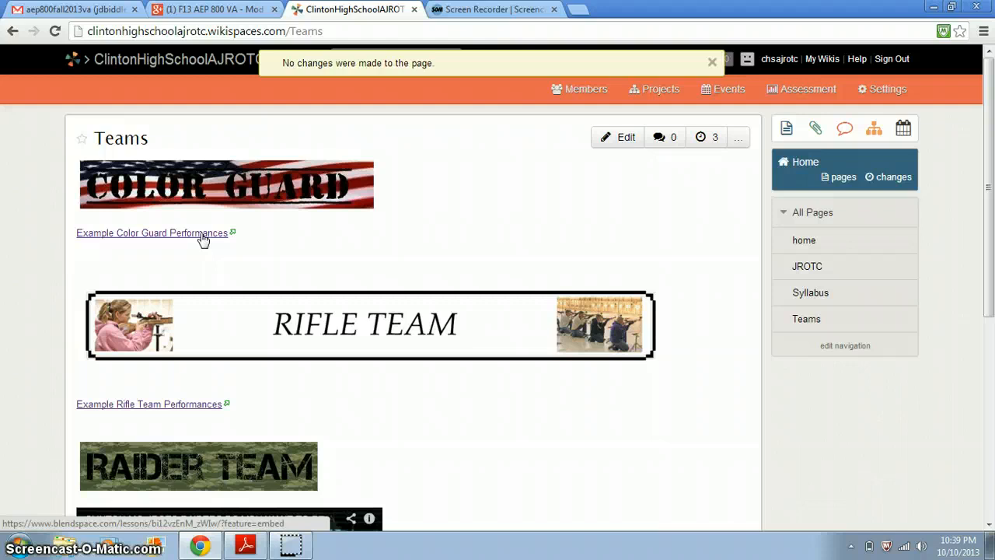
left_click(152, 233)
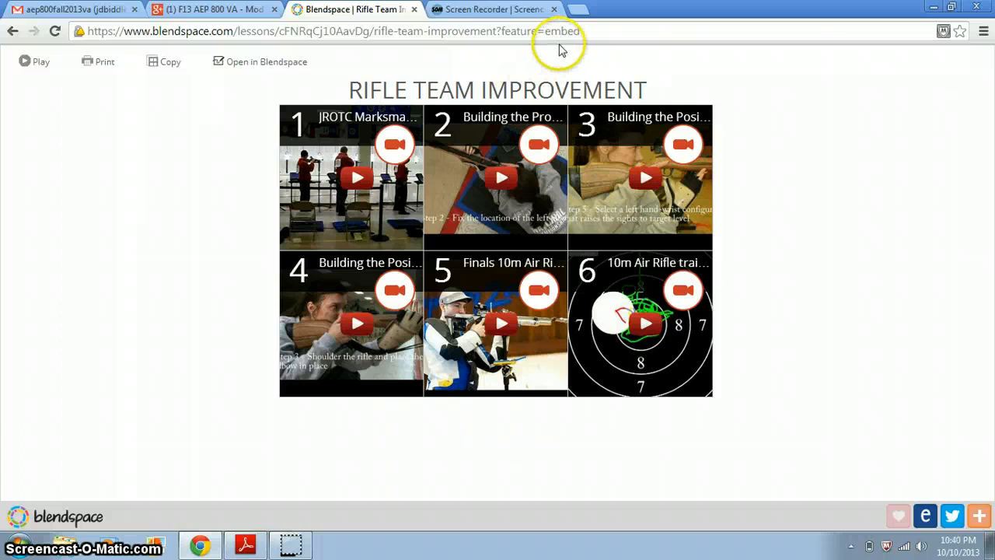
left_click(350, 177)
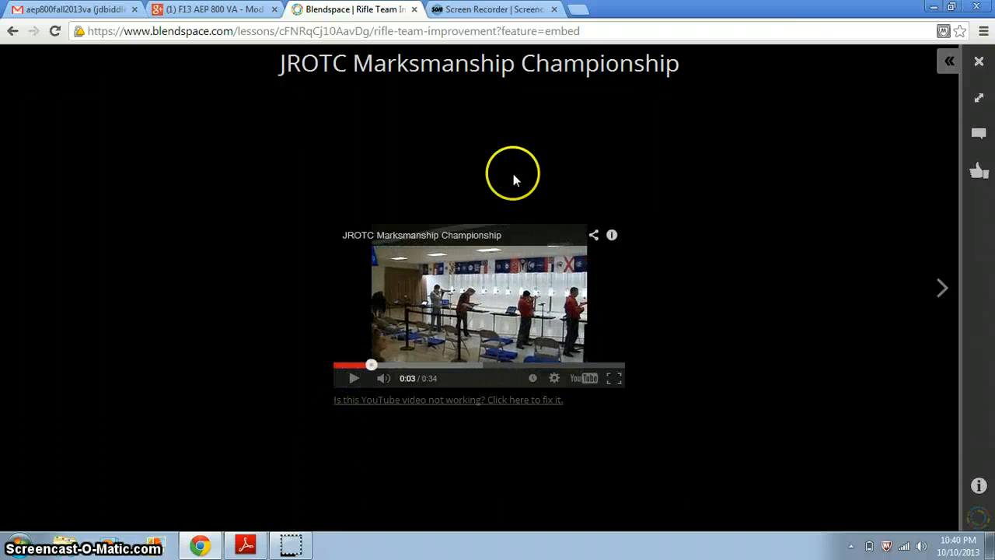
left_click(353, 9)
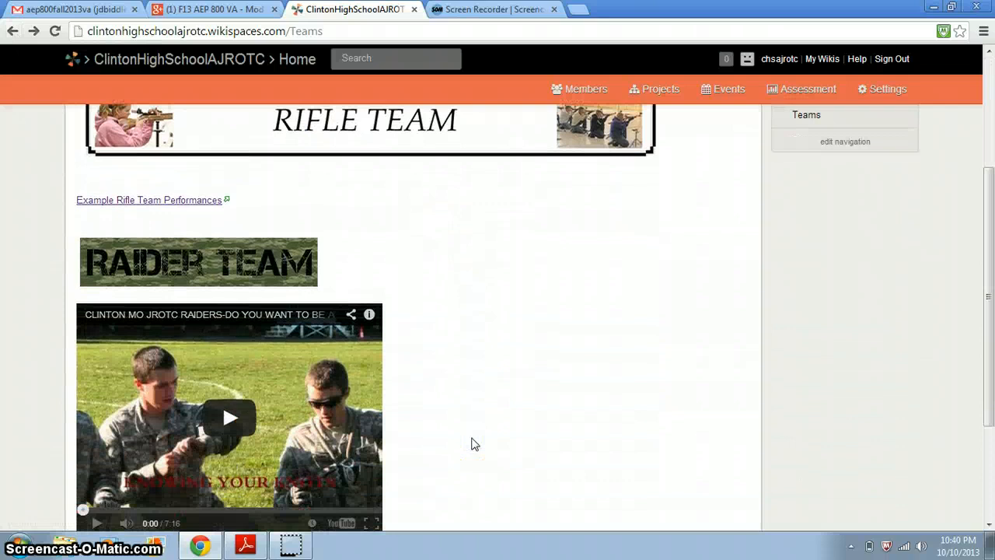
- Play the Raider Team video, then bring up the video widget options in the editor
left_click(229, 418)
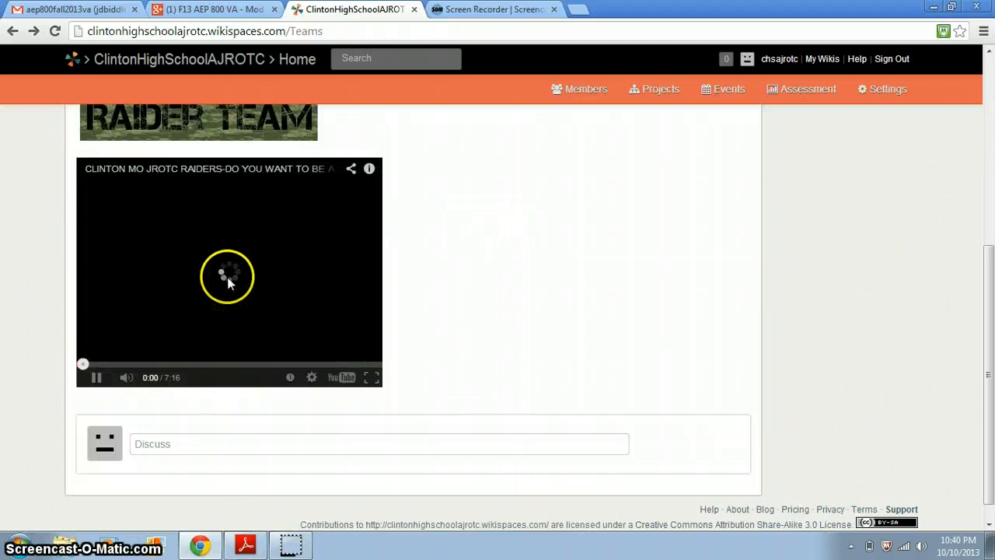
left_click(228, 276)
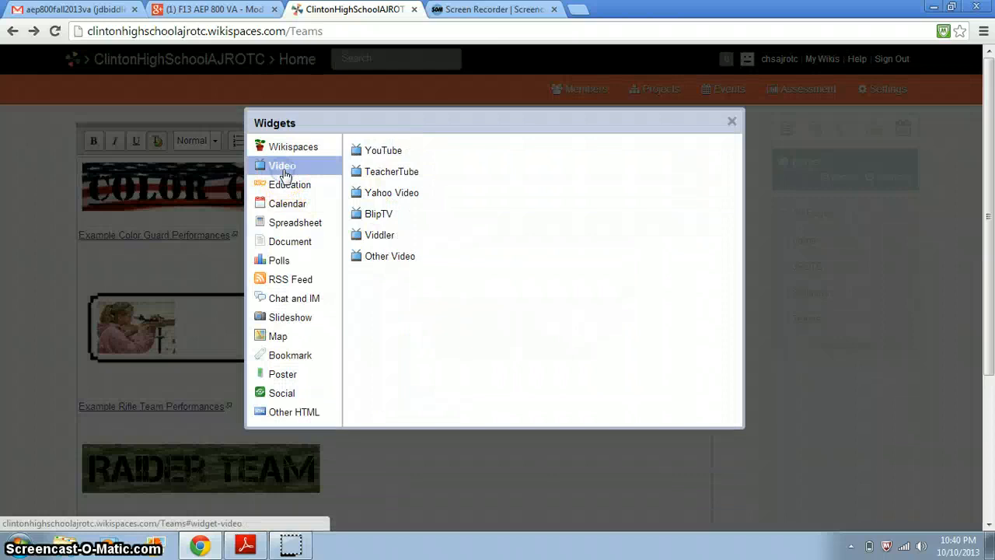
- View the YouTube embed form, then close the Widgets dialog without embedding anything
left_click(383, 150)
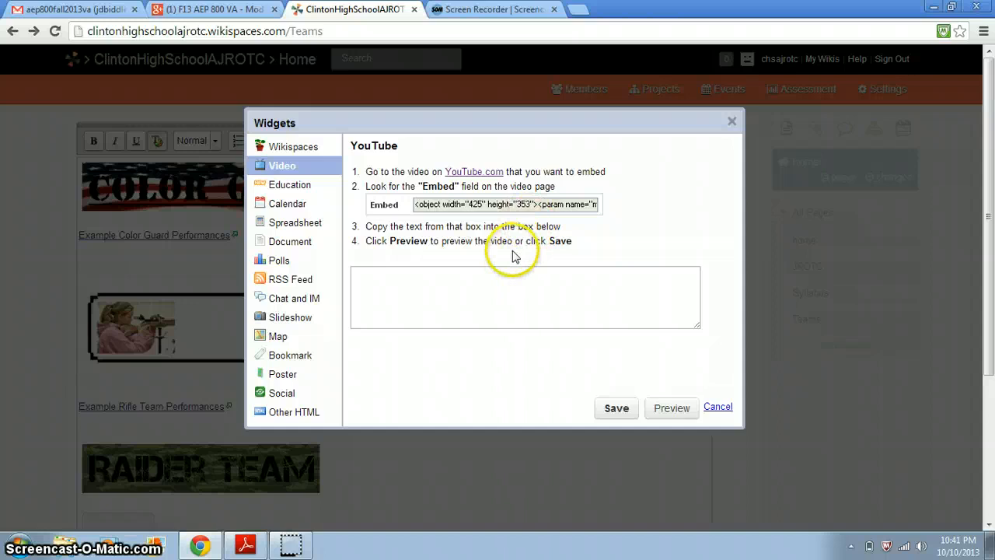
mouse_move(614, 347)
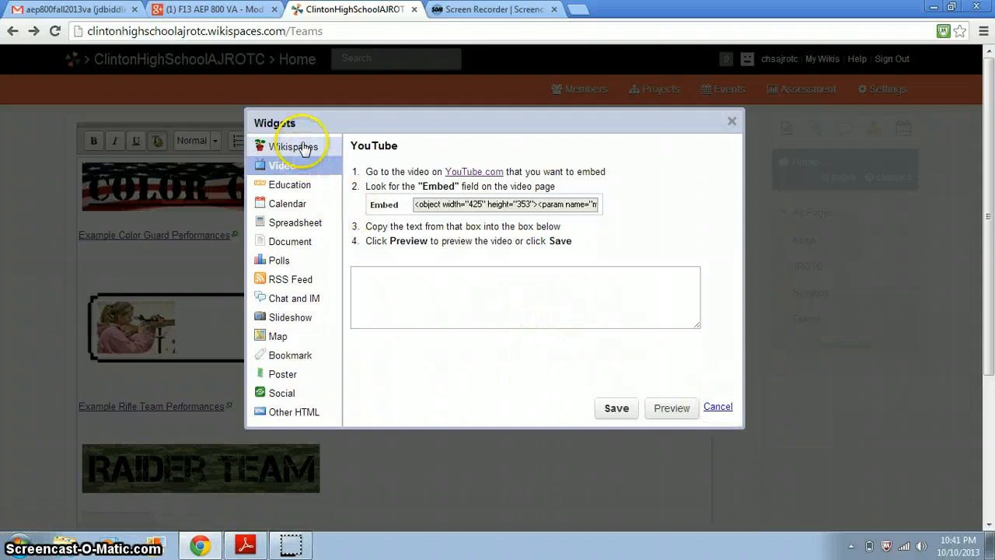
mouse_move(335, 352)
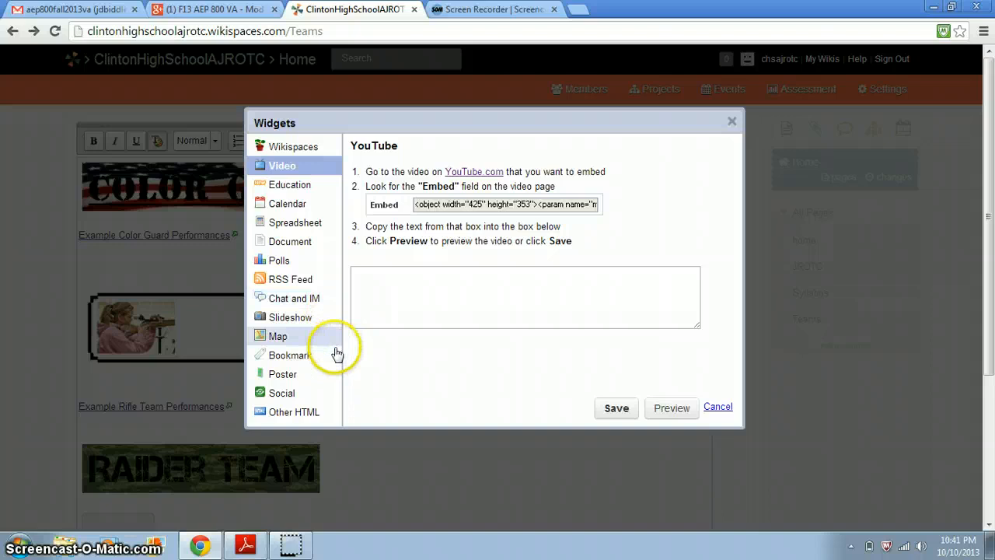
left_click(718, 406)
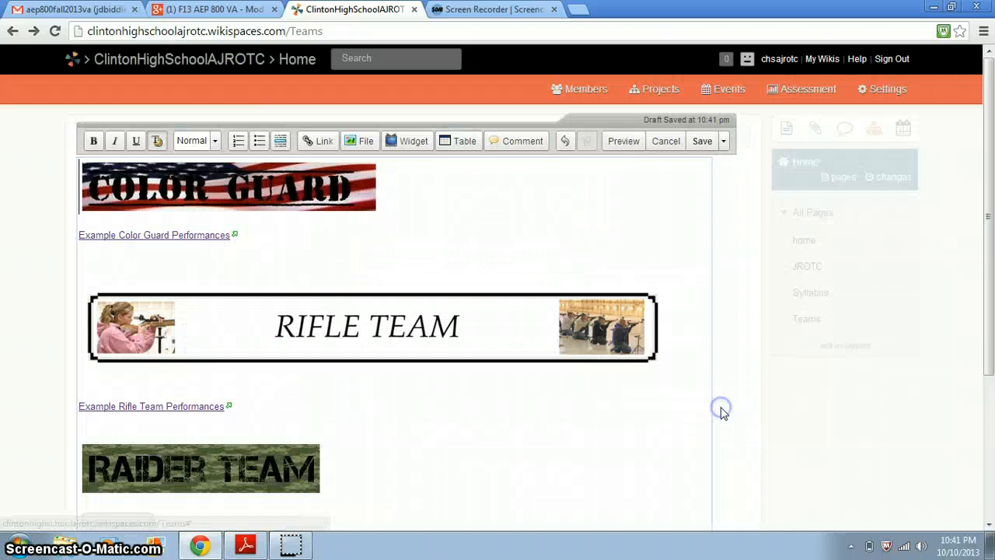
- Cancel editing so the Teams page shows its team sections and Raider Team video
left_click(665, 141)
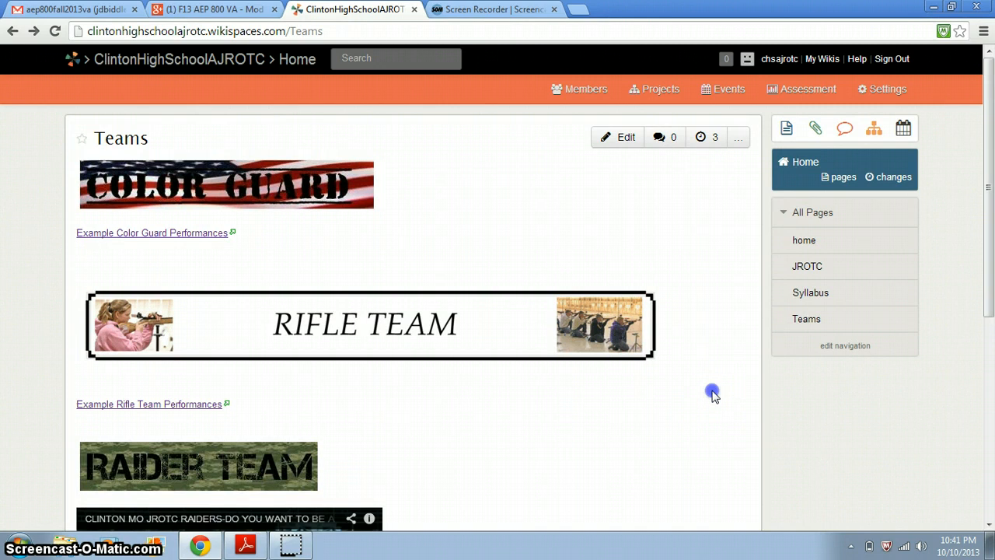
mouse_move(712, 392)
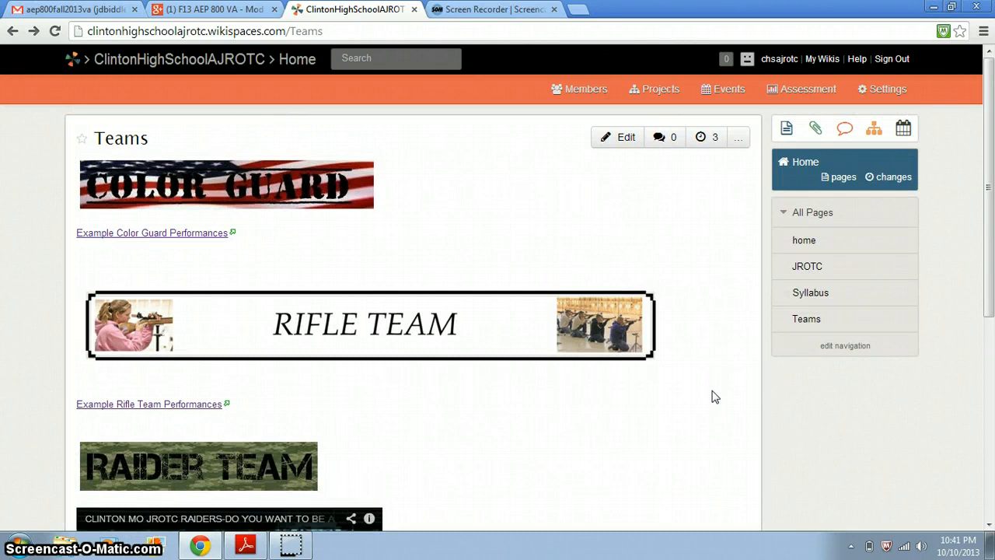
mouse_move(704, 225)
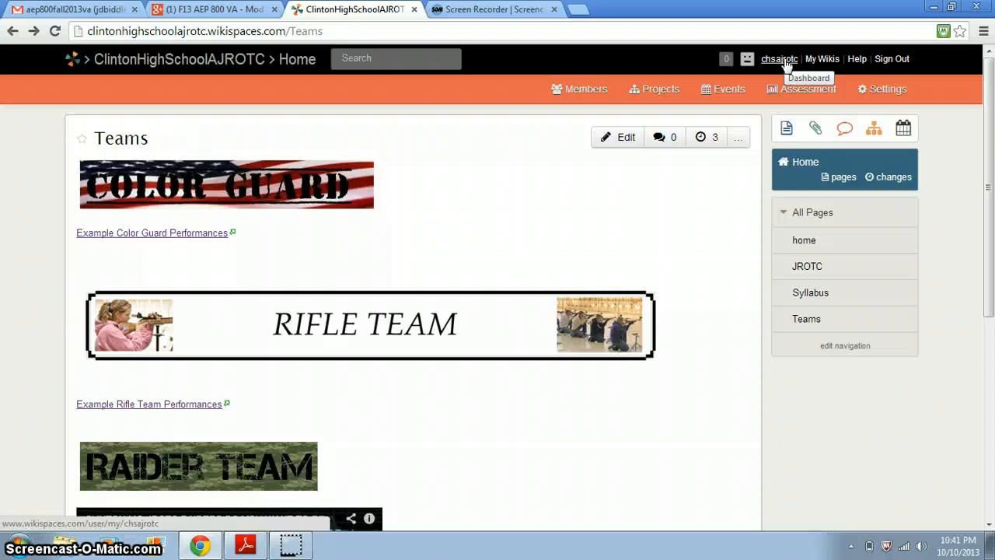
mouse_move(778, 58)
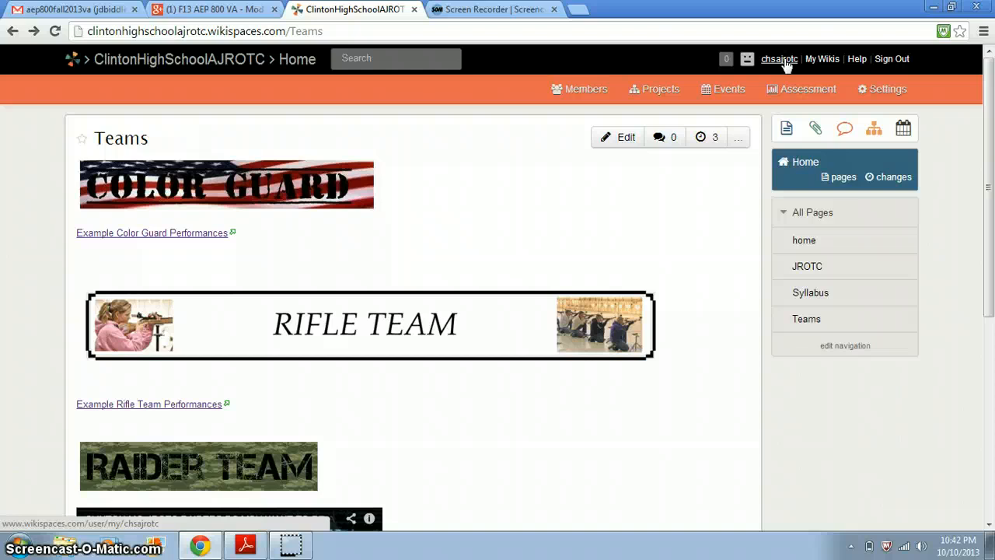
- Open the account menu and My Wikis to list the ClintonHighSchoolAJROTC favourite wiki
left_click(779, 58)
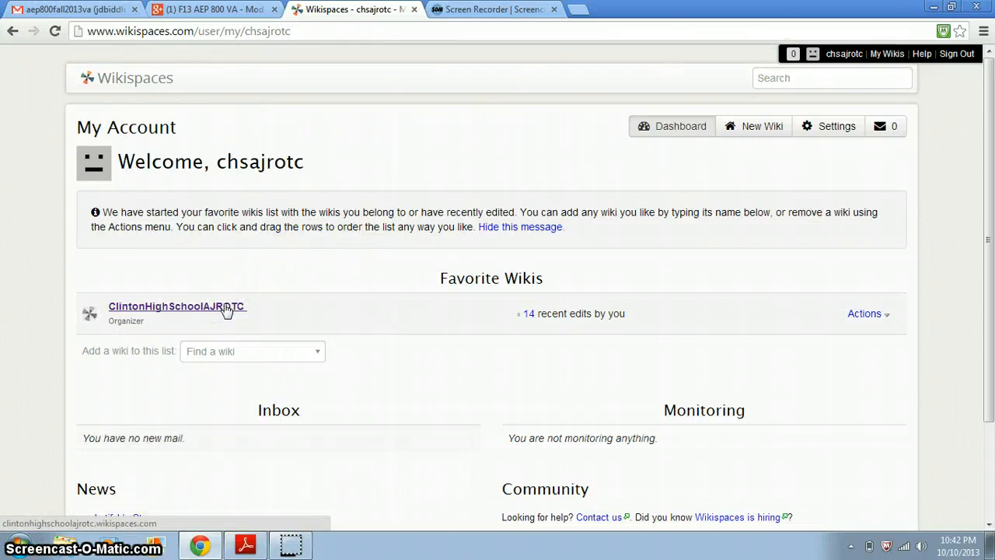
left_click(887, 53)
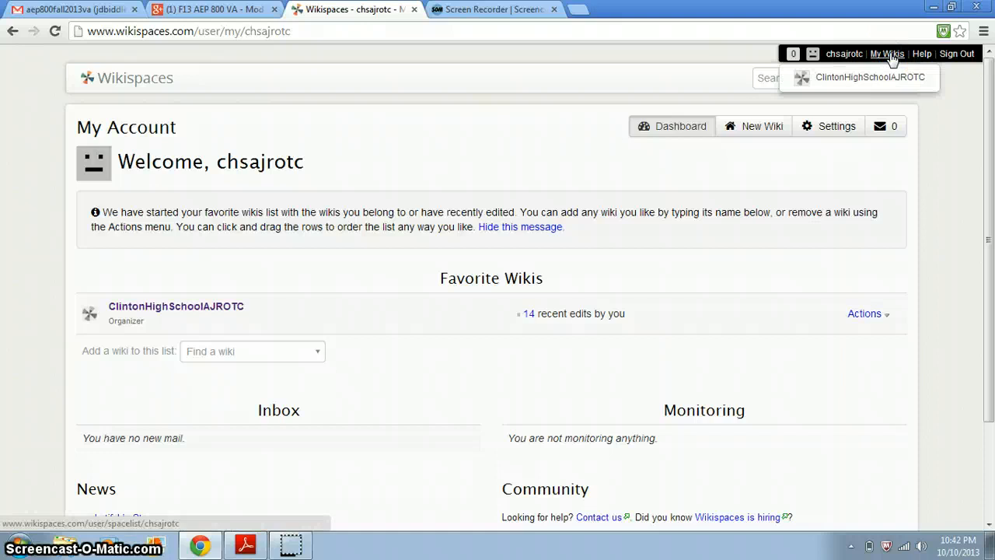